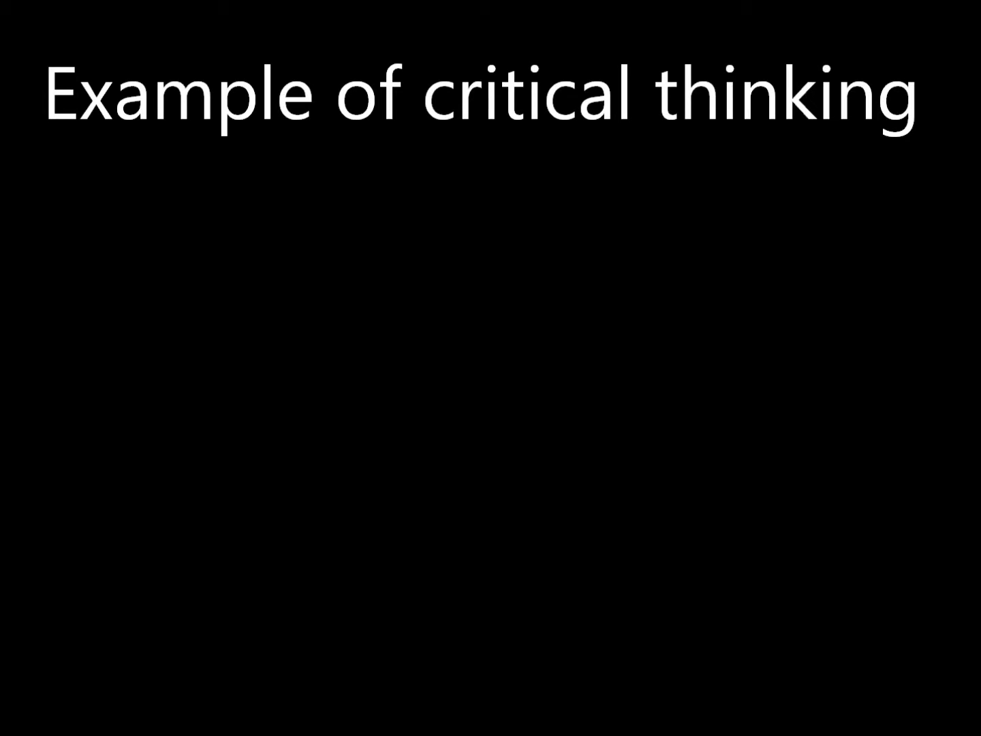
{"action": "key", "text": "Right"}
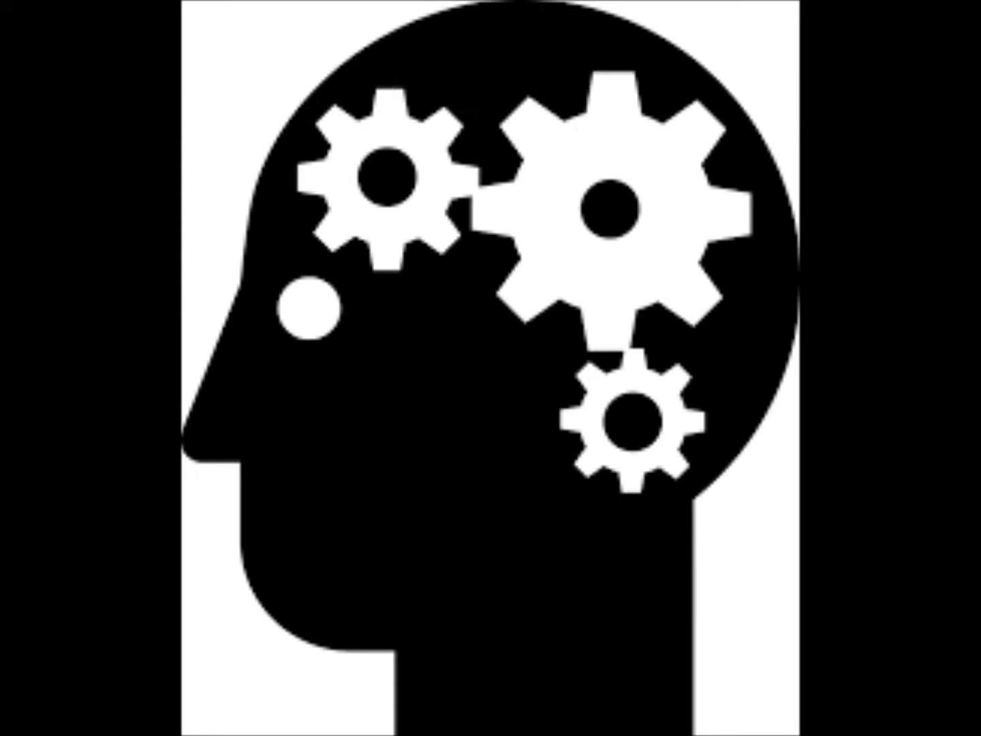